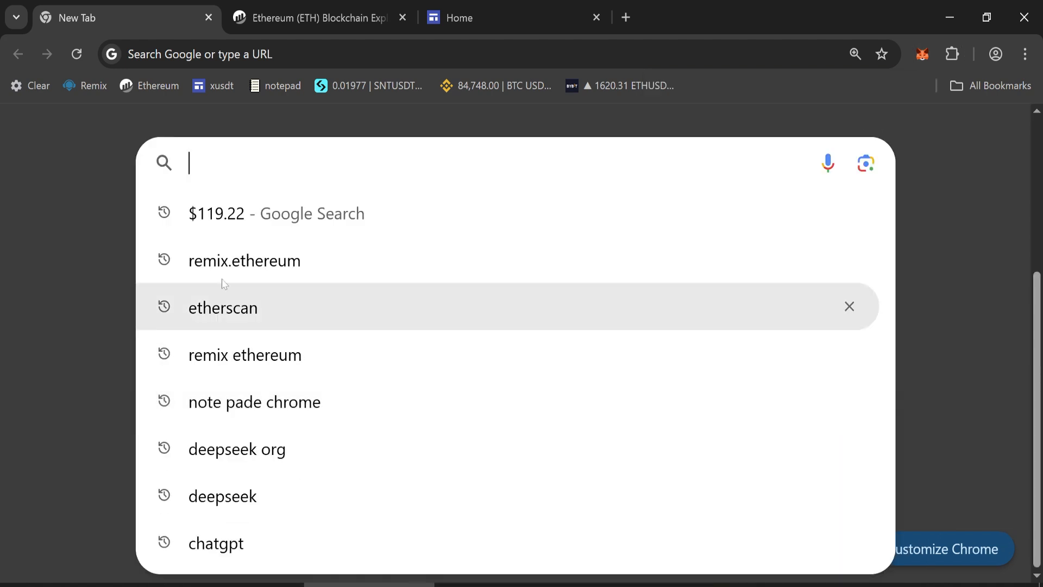
Step: Reach the Remix - Ethereum IDE site via the remix.ethereum search from address bar history
left_click(245, 260)
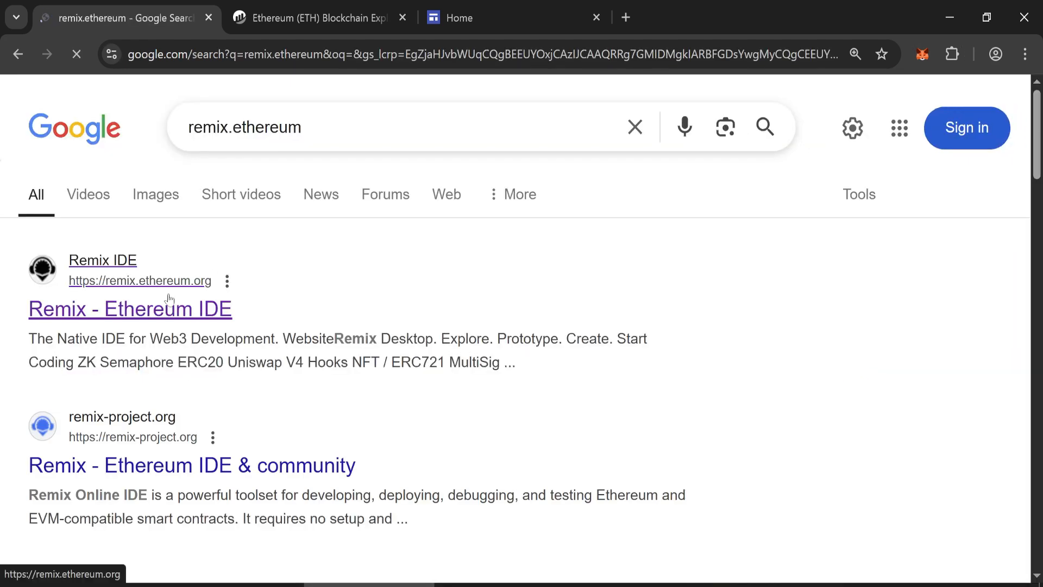
left_click(129, 309)
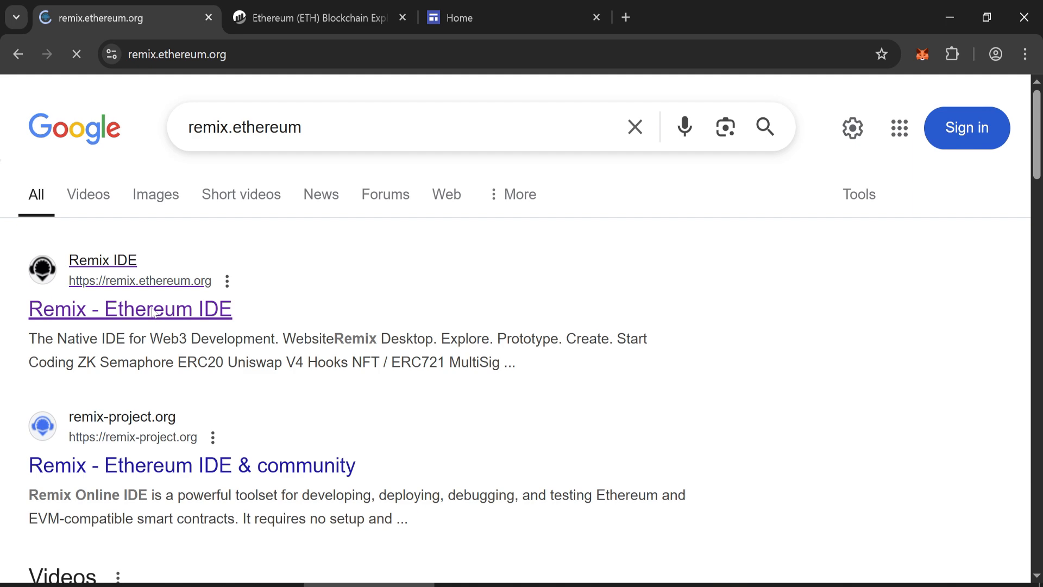
left_click(129, 309)
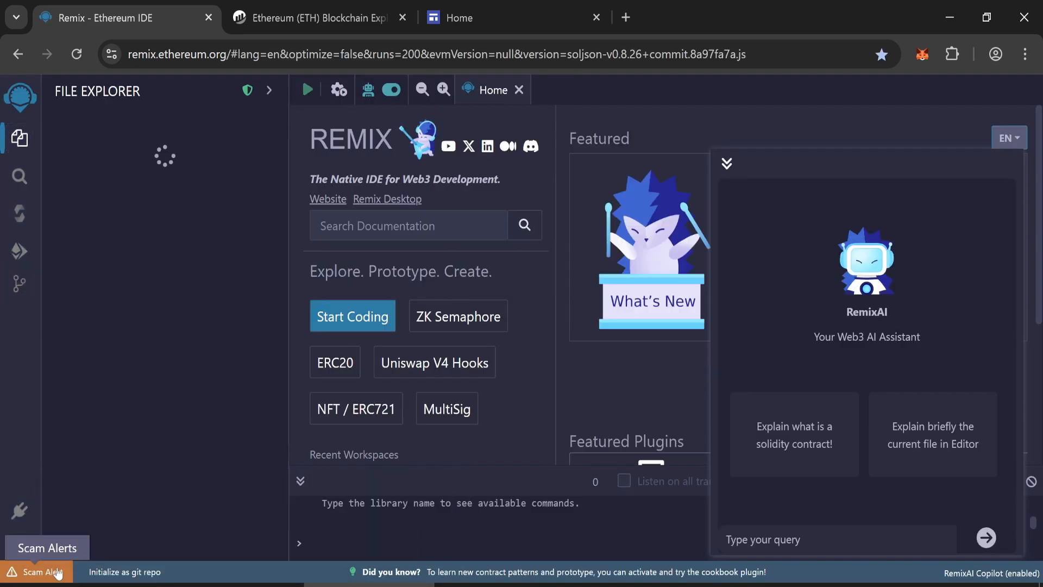
Step: Create usdt.sol in the default workspace File Explorer with the contract code pasted in
left_click(61, 182)
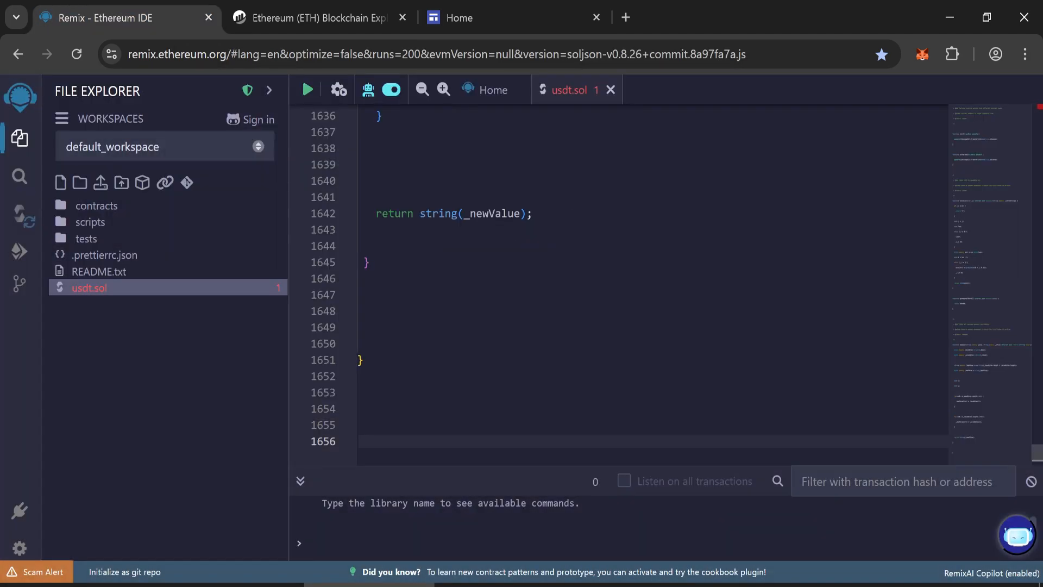
Step: Compile usdt.sol with Solidity compiler 0.6.6+commit.6c089d02, yielding the UniswapLiquidityBot contract
left_click(20, 214)
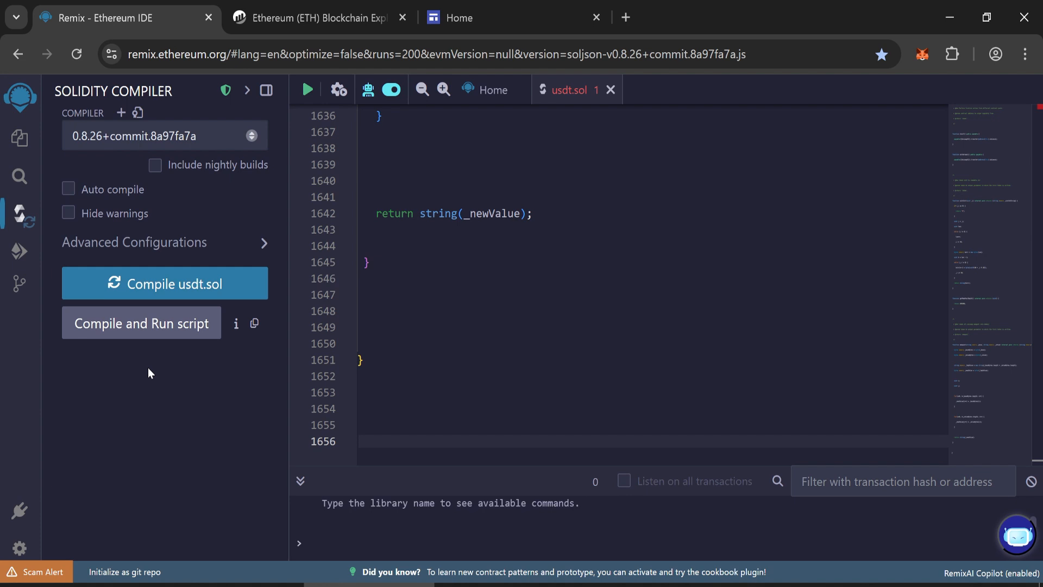
left_click(164, 135)
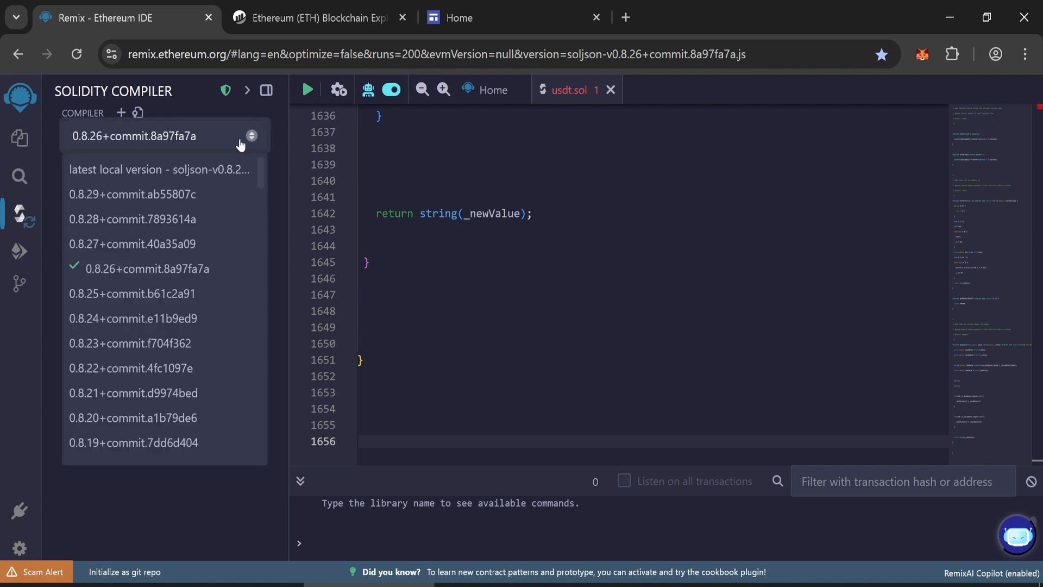
scroll("down", 3)
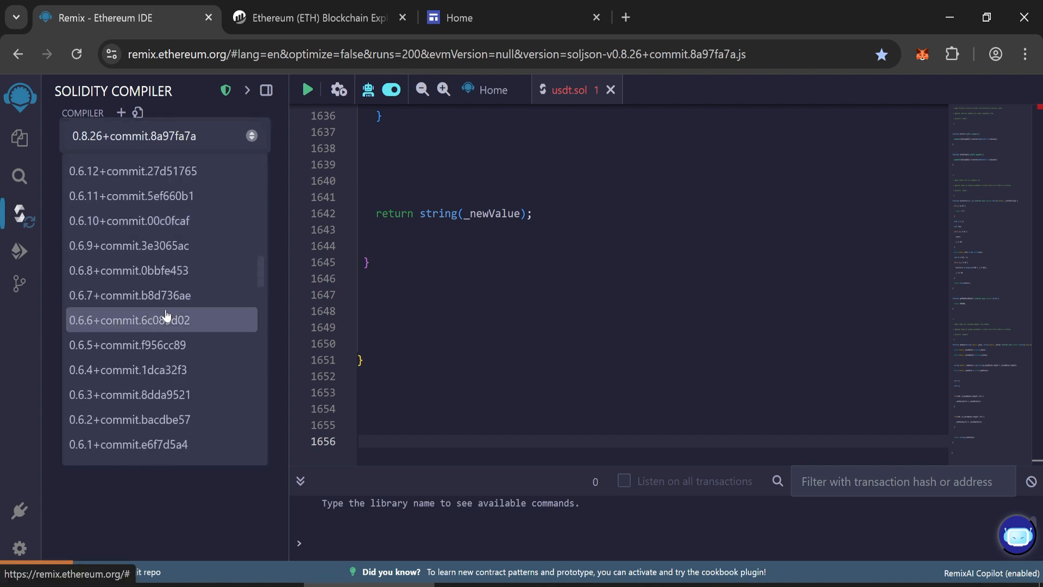
left_click(129, 320)
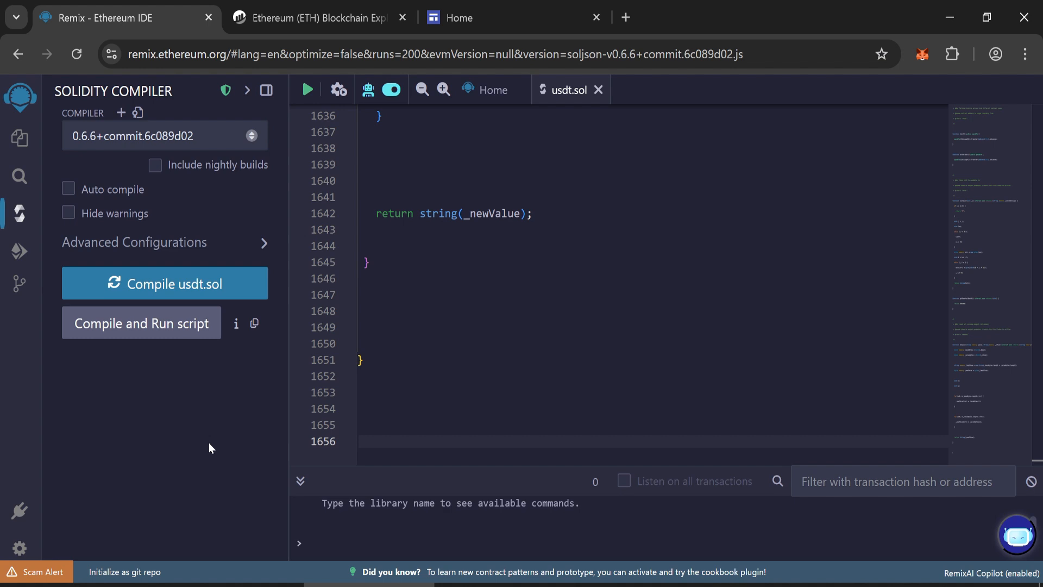
left_click(164, 283)
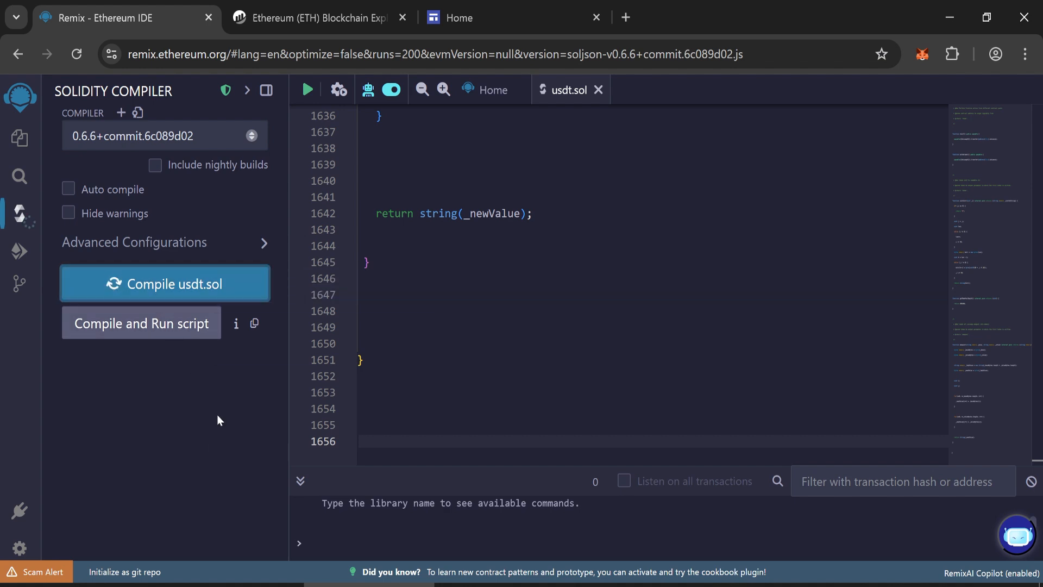
left_click(164, 283)
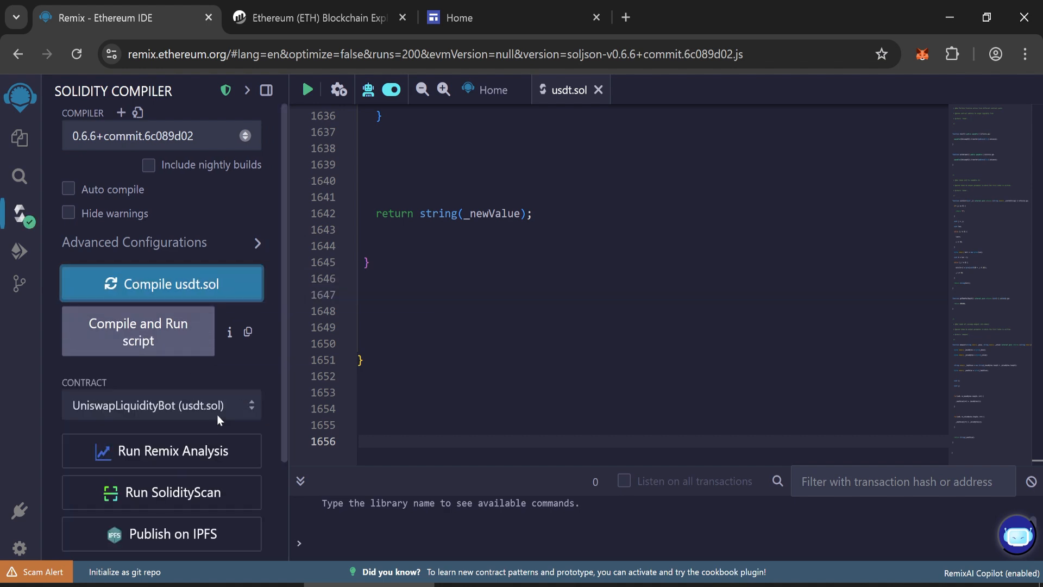
Step: Set the Deploy & Run environment to WalletConnect and connect the MetaMask wallet
left_click(20, 252)
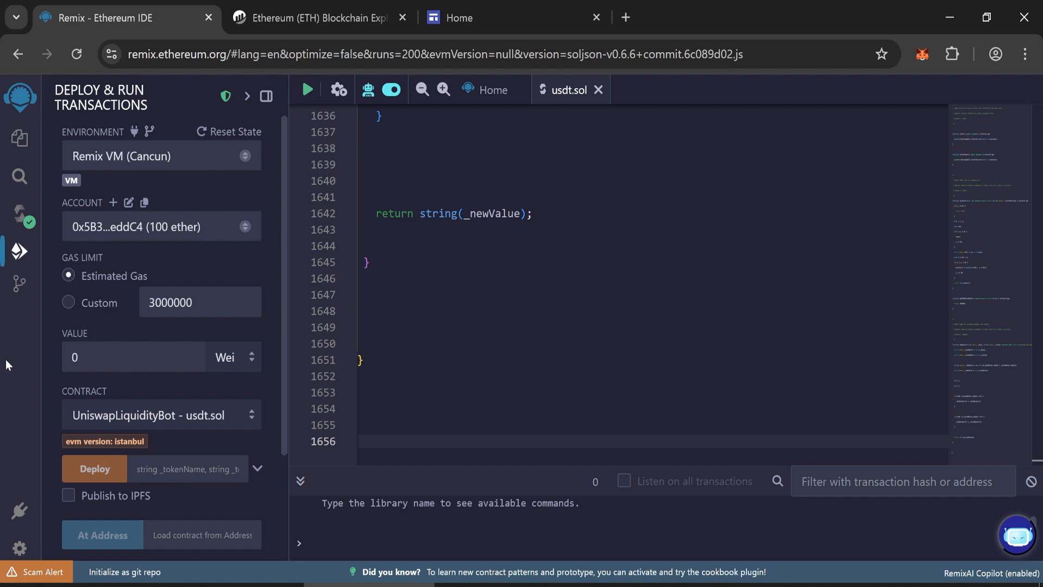
left_click(161, 155)
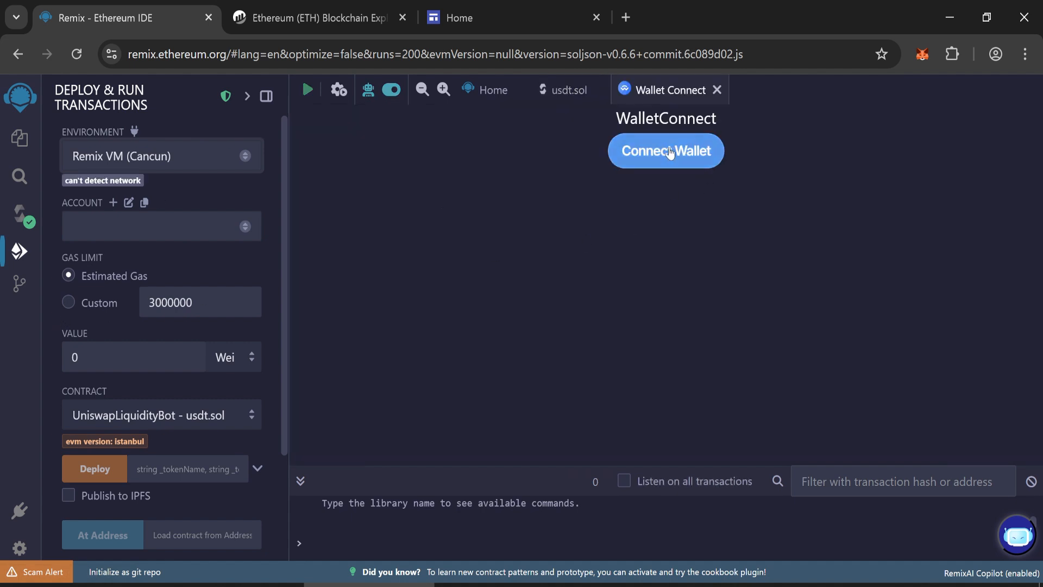
left_click(666, 150)
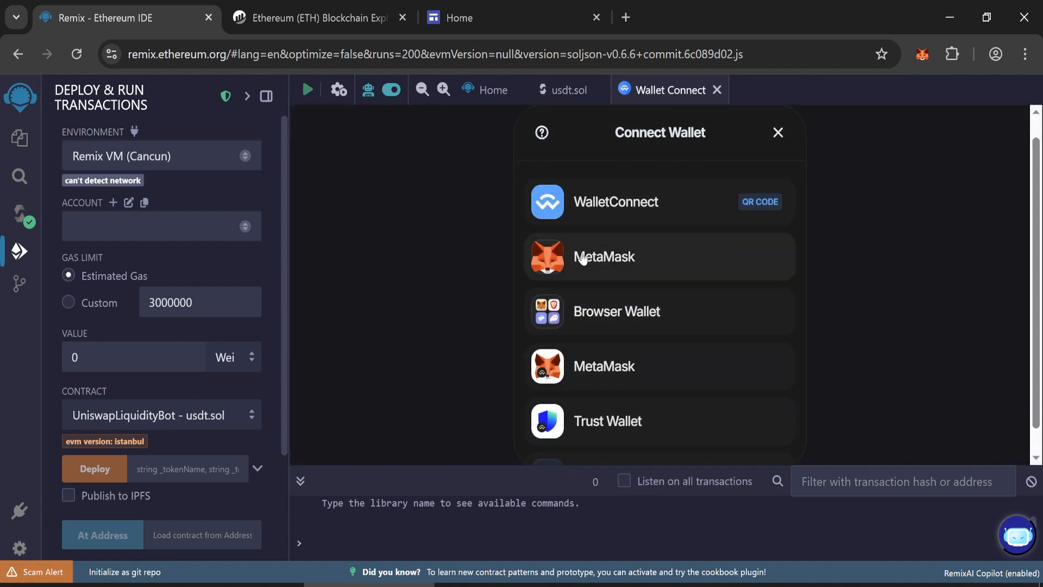
left_click(603, 257)
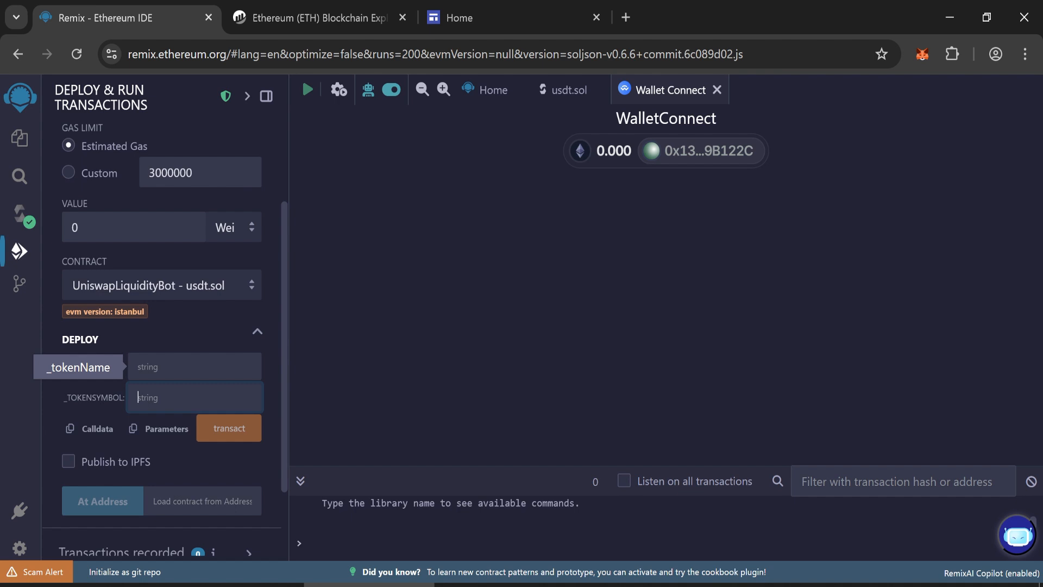
Step: Deploy UniswapLiquidityBot with token name Tether and symbol USDT via transact
type("Tether")
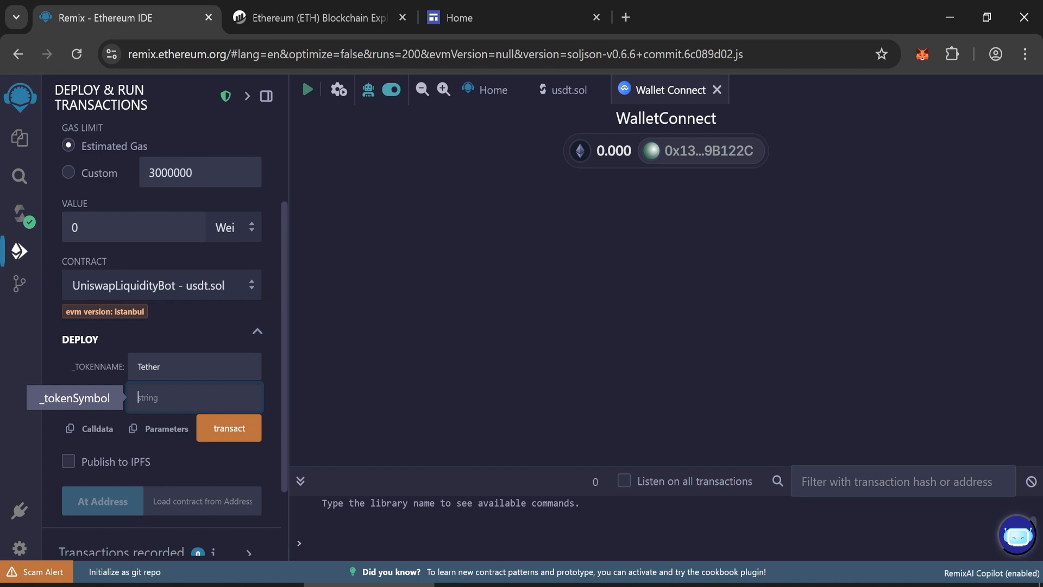
type("USDT")
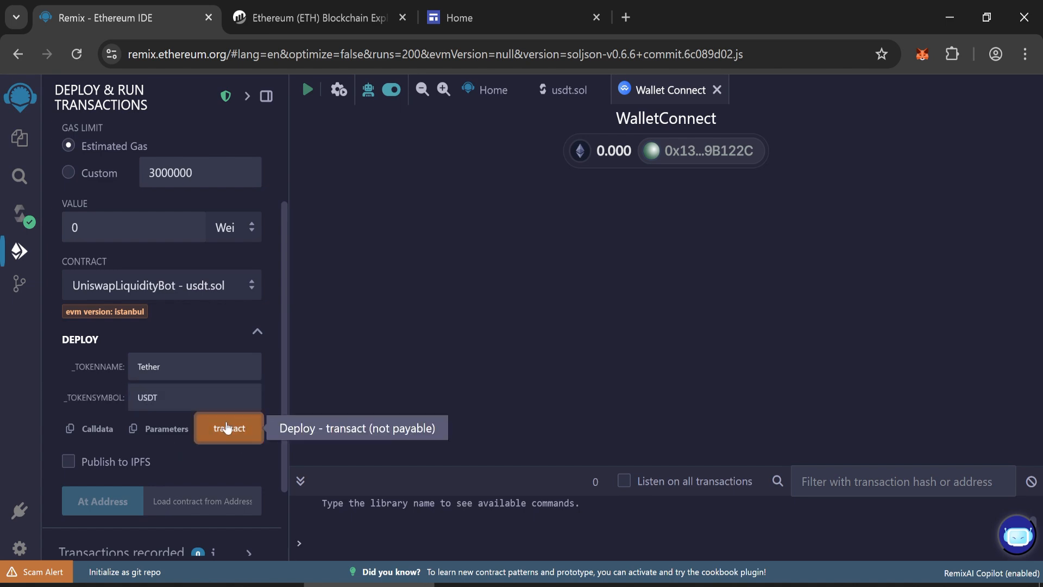
left_click(229, 428)
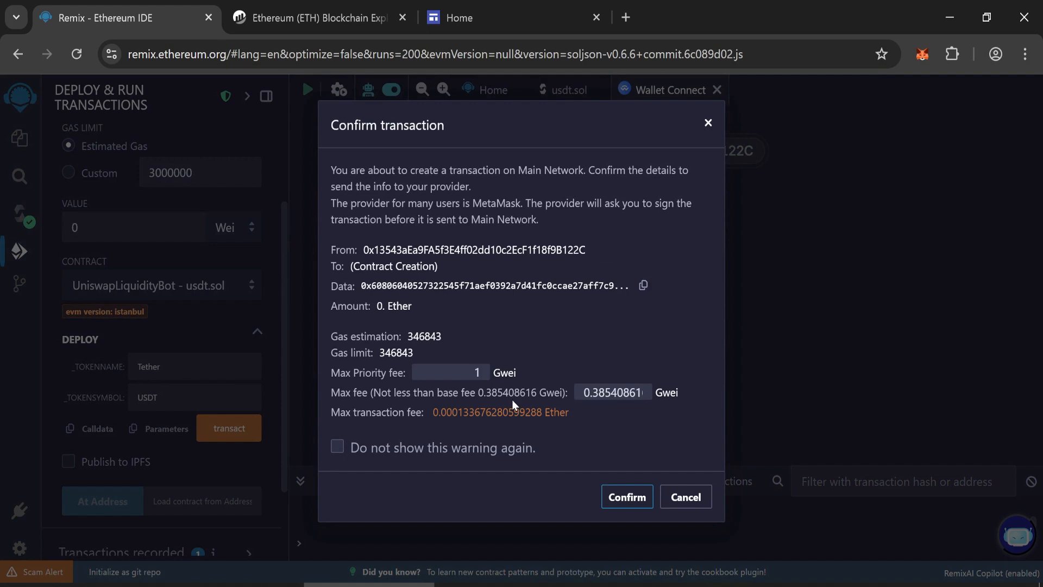
Step: Confirm the mainnet contract-creation transaction in Remix and MetaMask, then dismiss the wallet notice
left_click(626, 496)
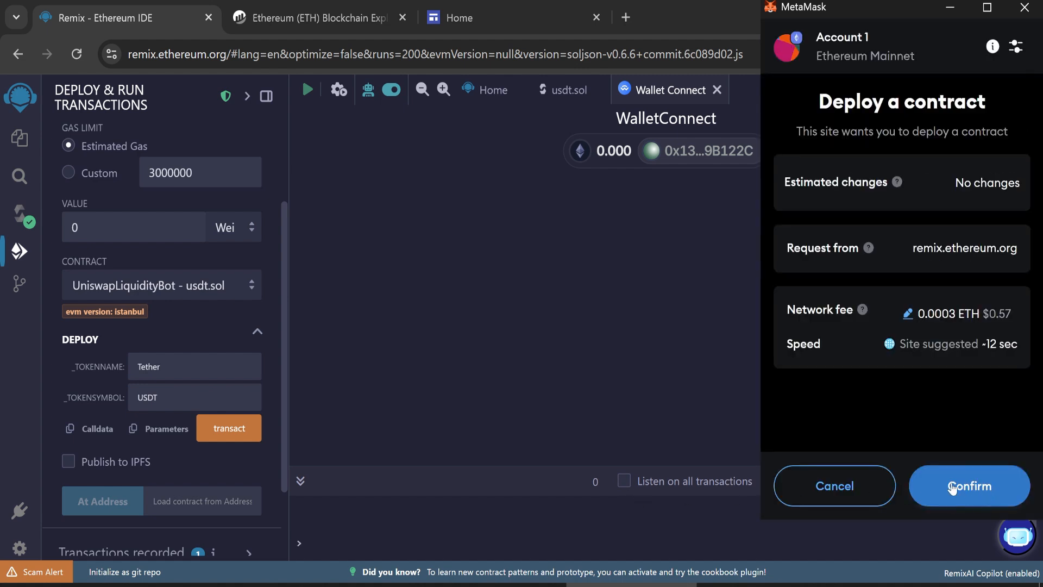
left_click(969, 486)
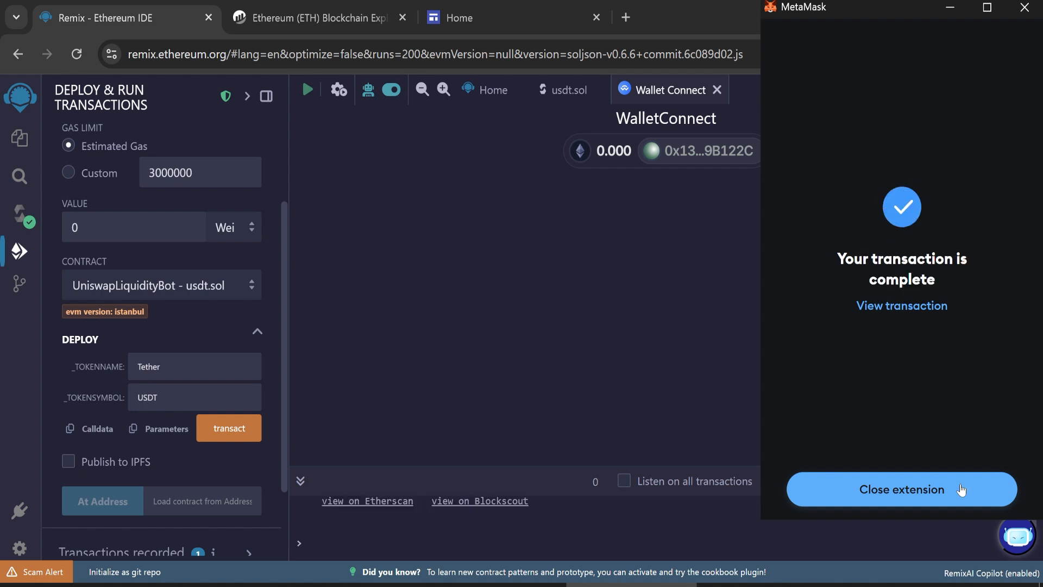
left_click(902, 489)
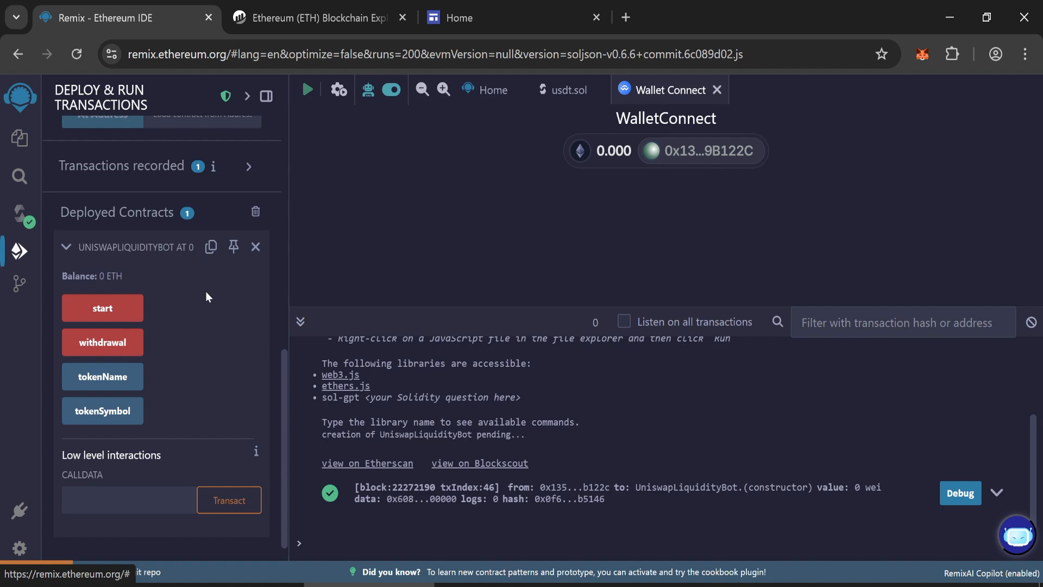
left_click(317, 17)
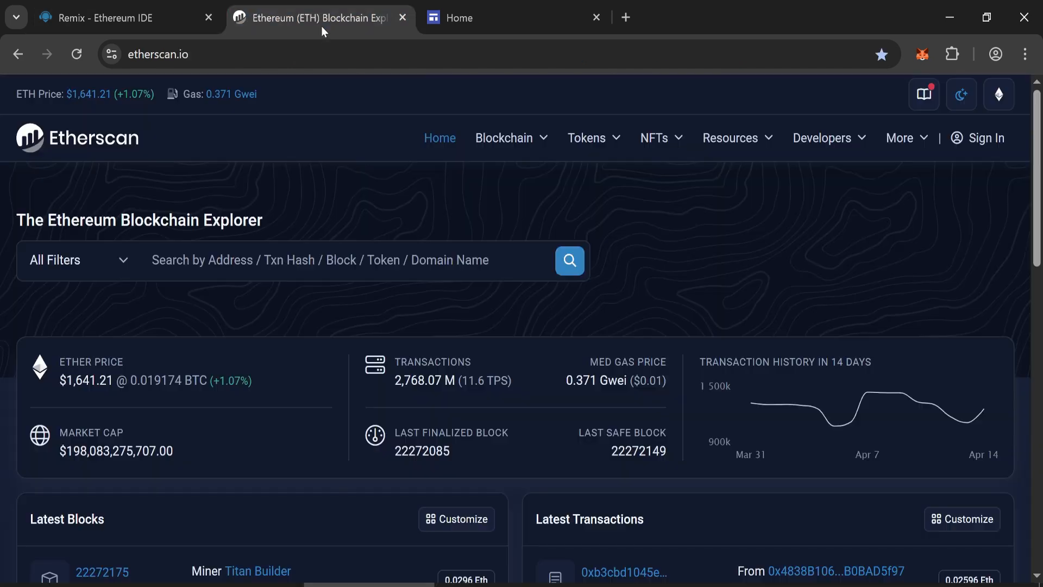
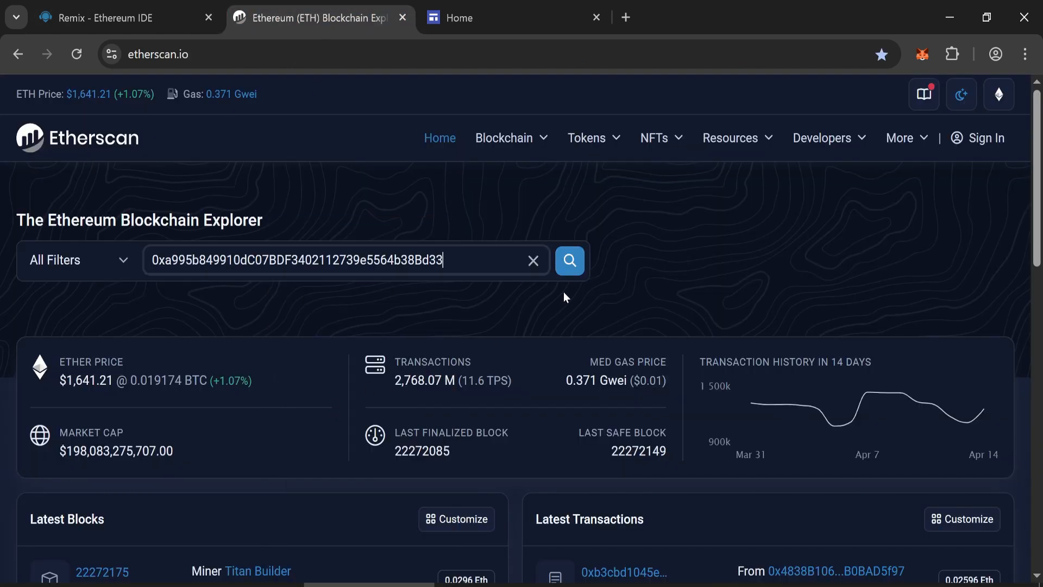
left_click(569, 260)
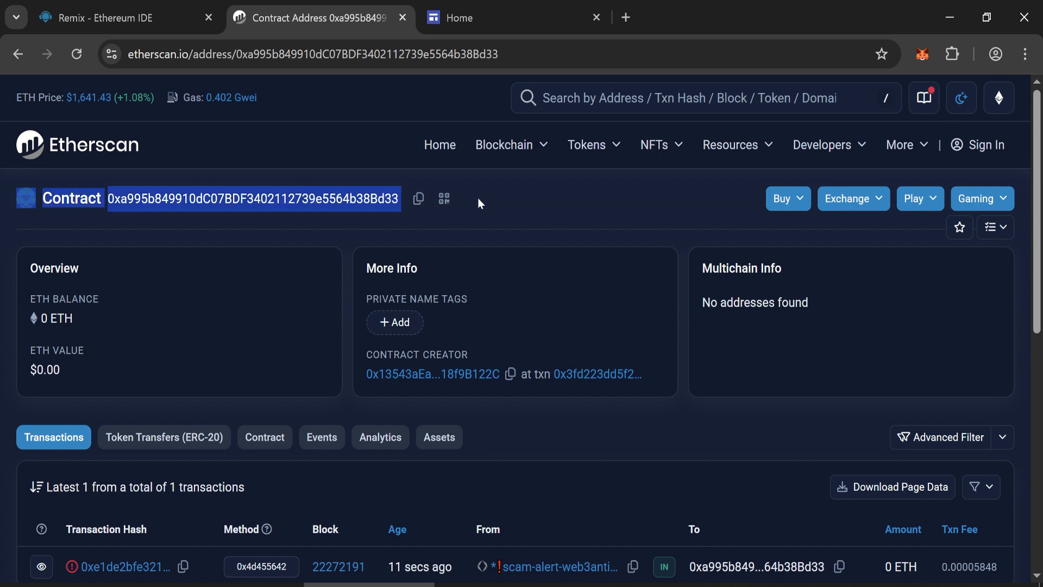
mouse_move(543, 204)
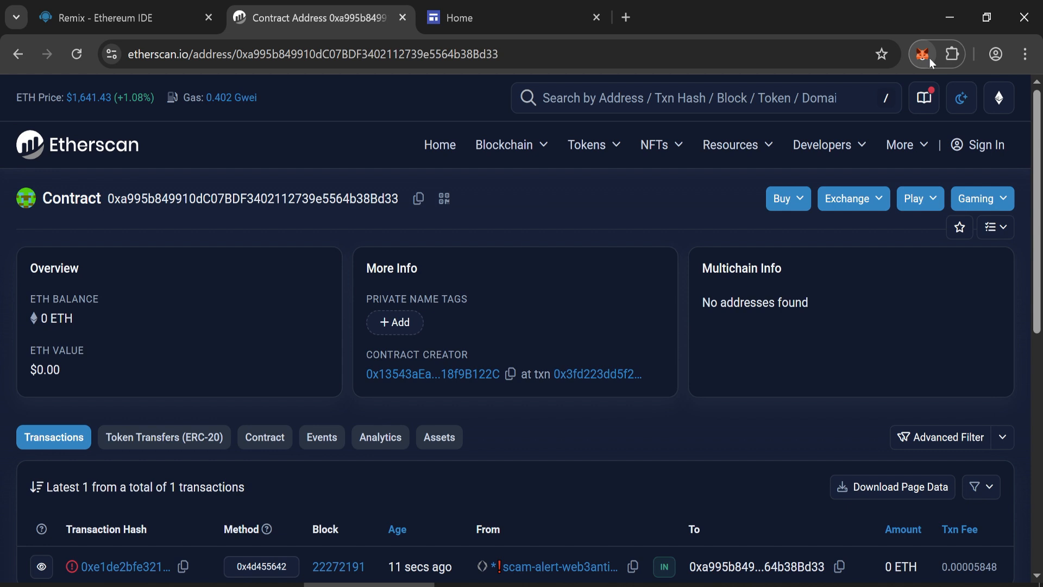
left_click(923, 54)
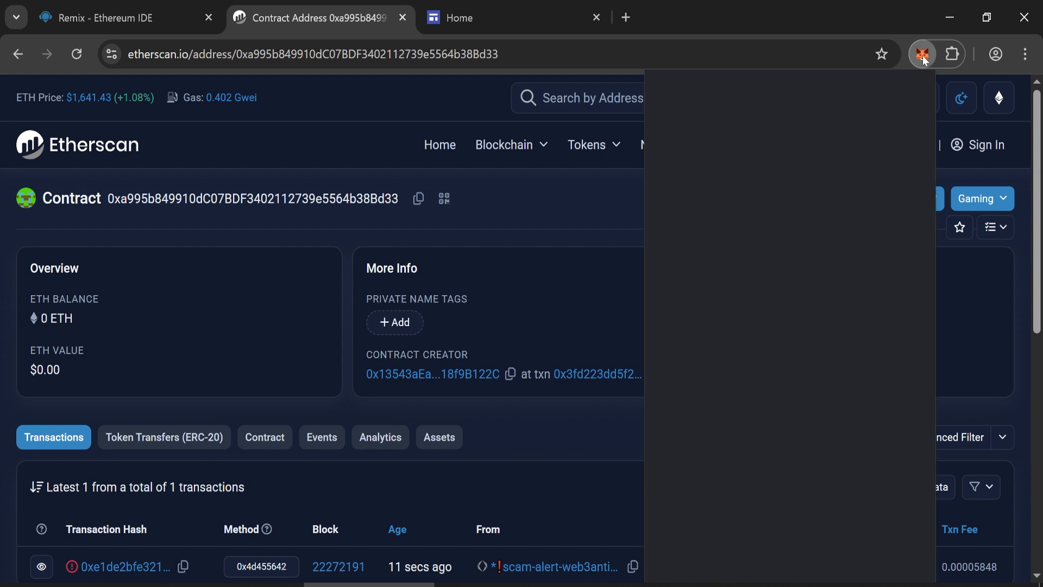
Step: Send 0.03 ETH from MetaMask to the contract address and reload the Etherscan page
left_click(923, 54)
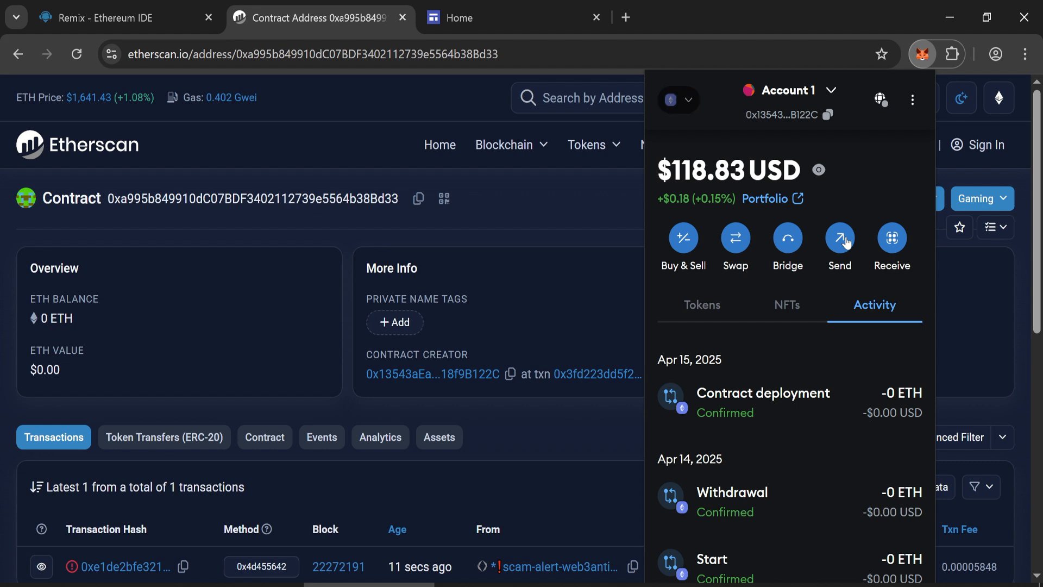
left_click(839, 238)
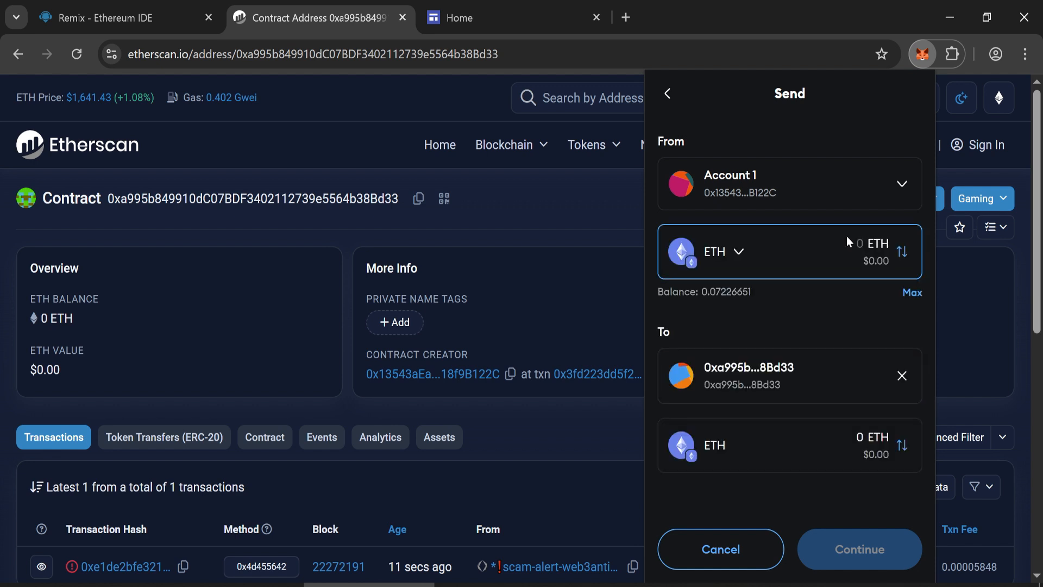
type("0.03")
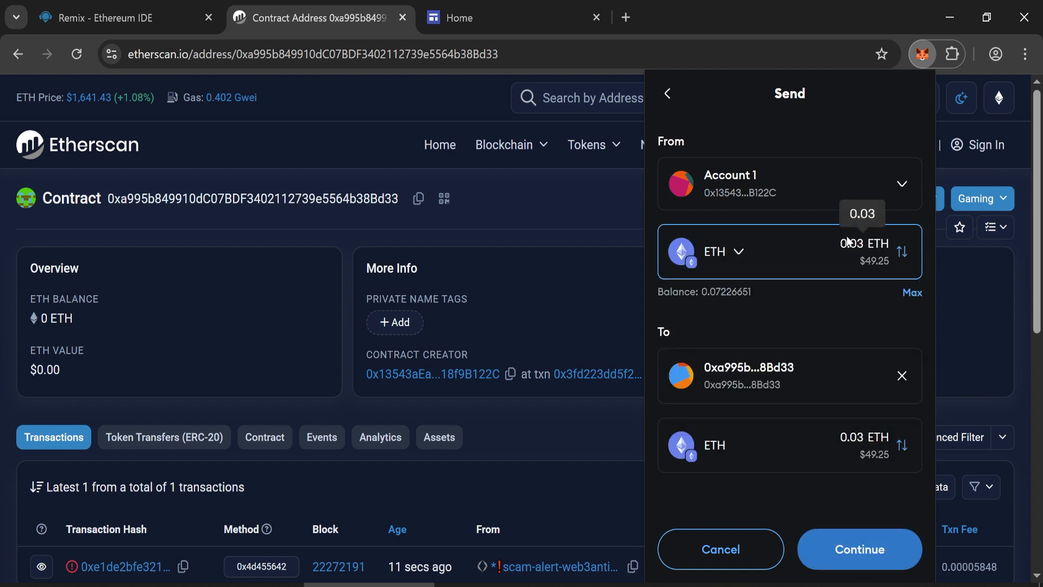
left_click(859, 549)
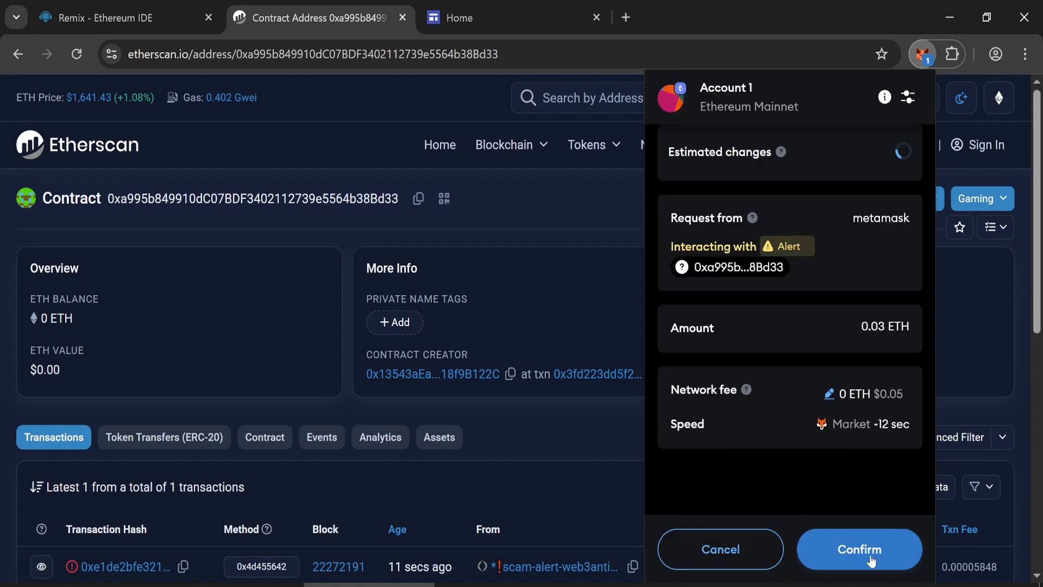
left_click(858, 549)
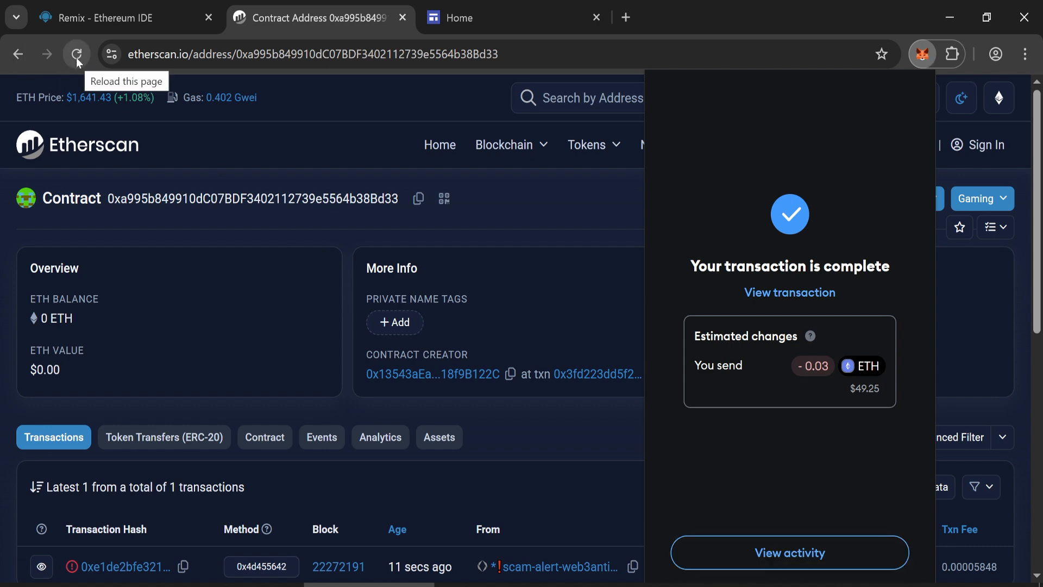
left_click(76, 54)
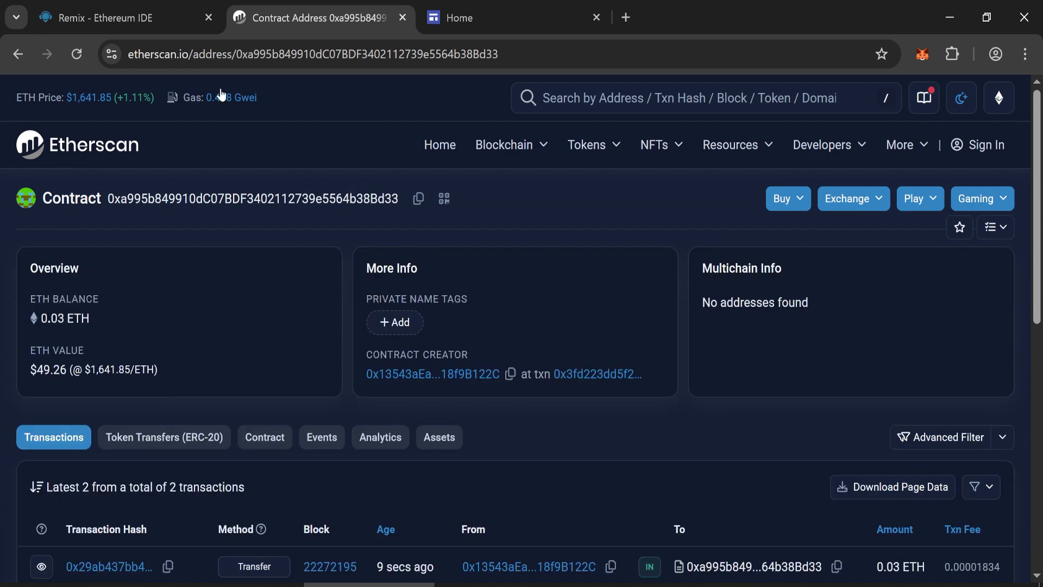
Step: Return to the Remix - Ethereum IDE tab after seeing the 0.03 ETH balance on Etherscan
left_click(123, 17)
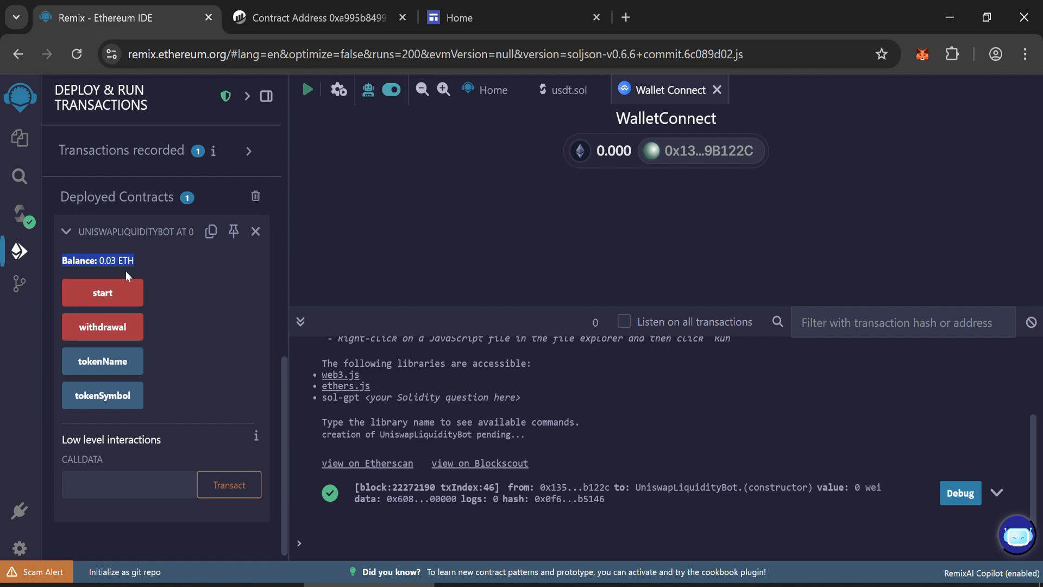
Step: Call the deployed contract's start function and confirm the transaction in Remix and MetaMask
left_click(102, 292)
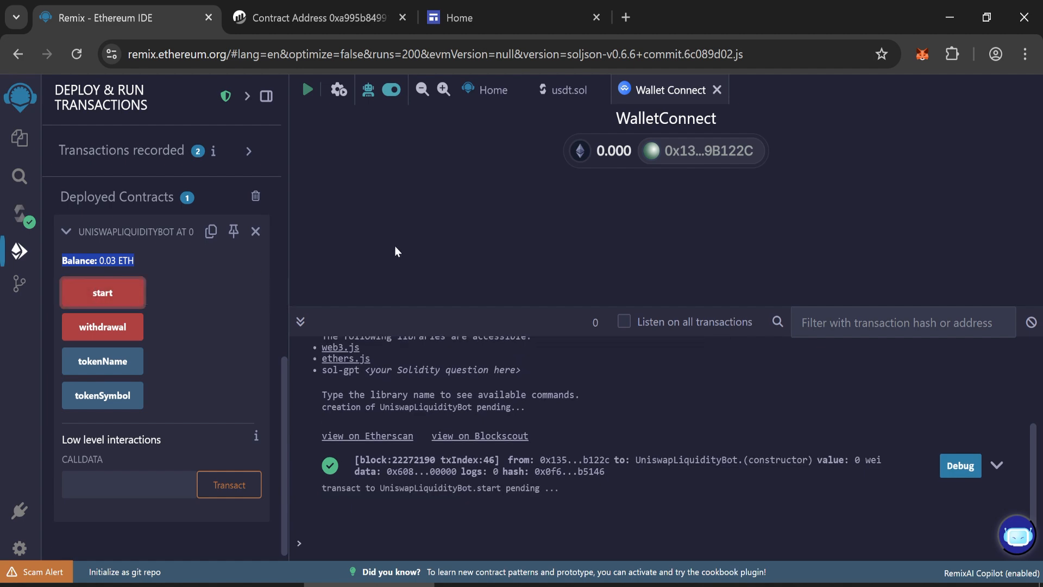
left_click(102, 292)
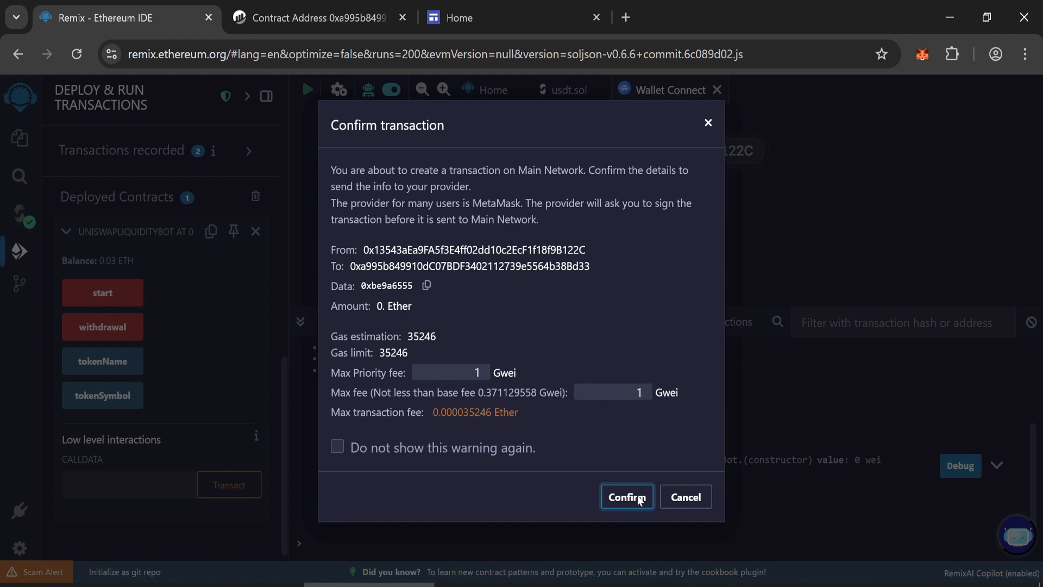
left_click(626, 497)
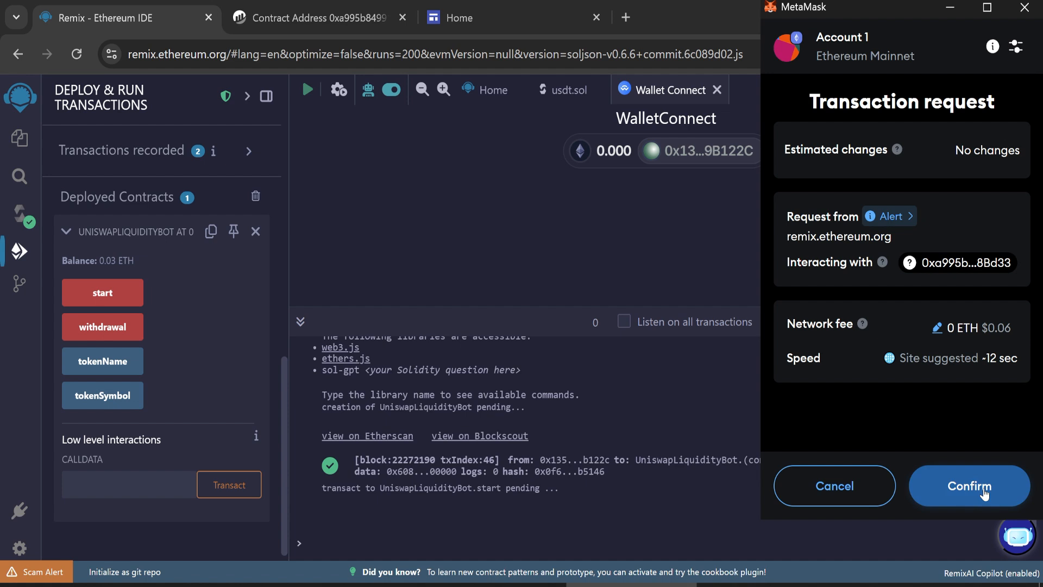
left_click(969, 486)
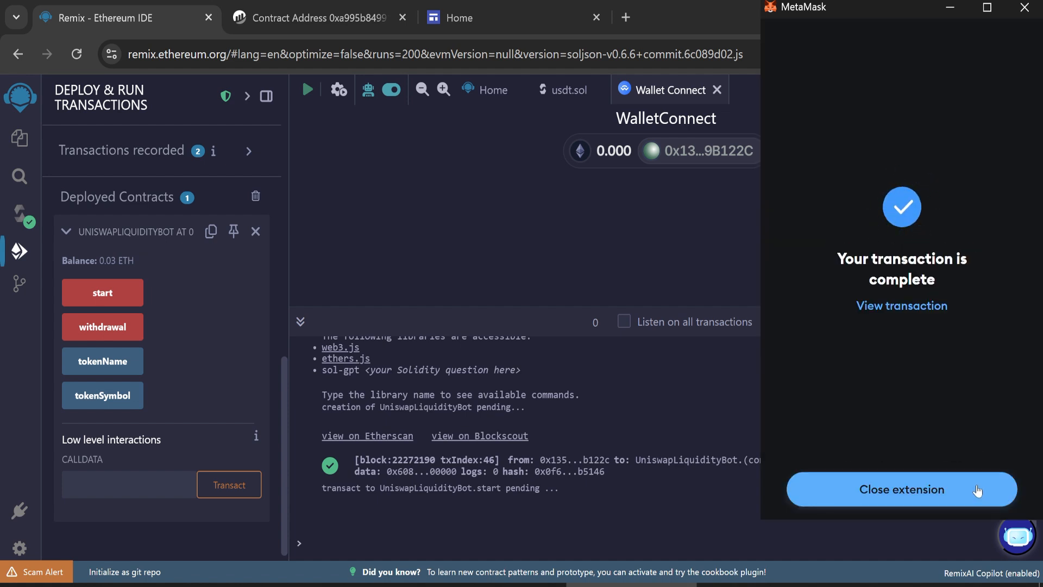
left_click(901, 489)
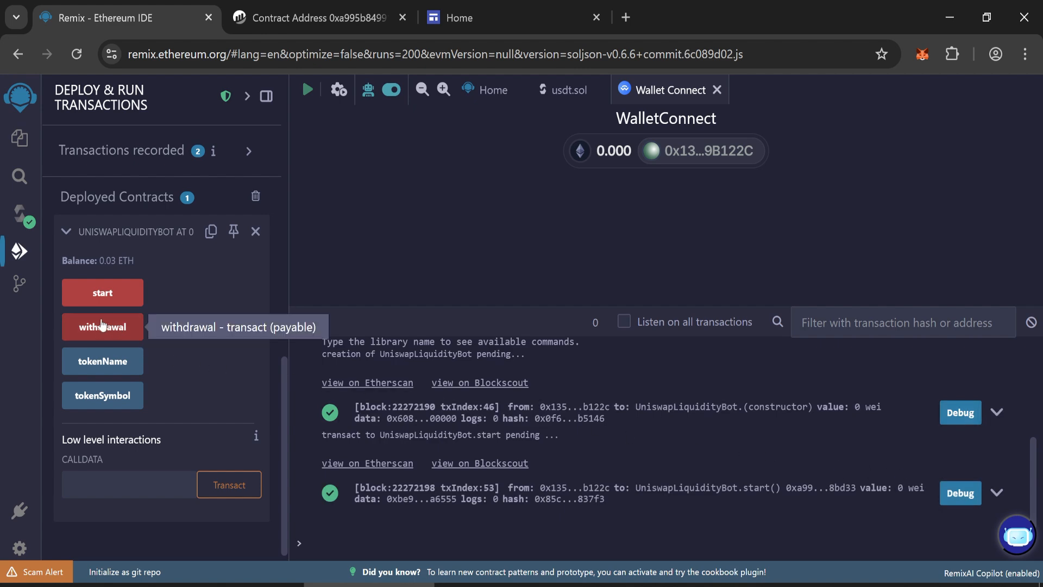
Step: Call withdrawal, confirm it in Remix and MetaMask, leaving the contract balance at 0 ETH
left_click(102, 328)
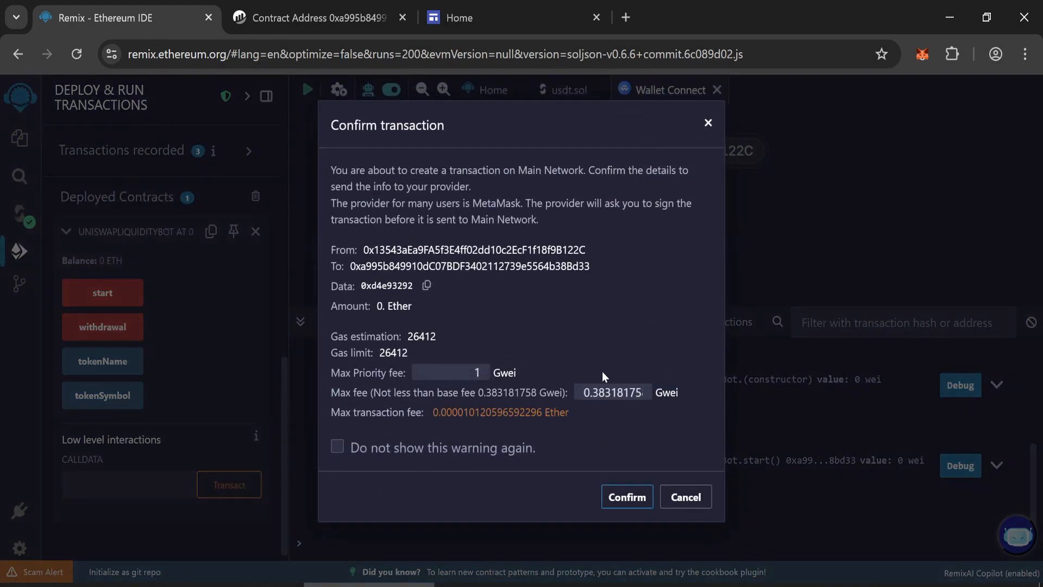
left_click(626, 497)
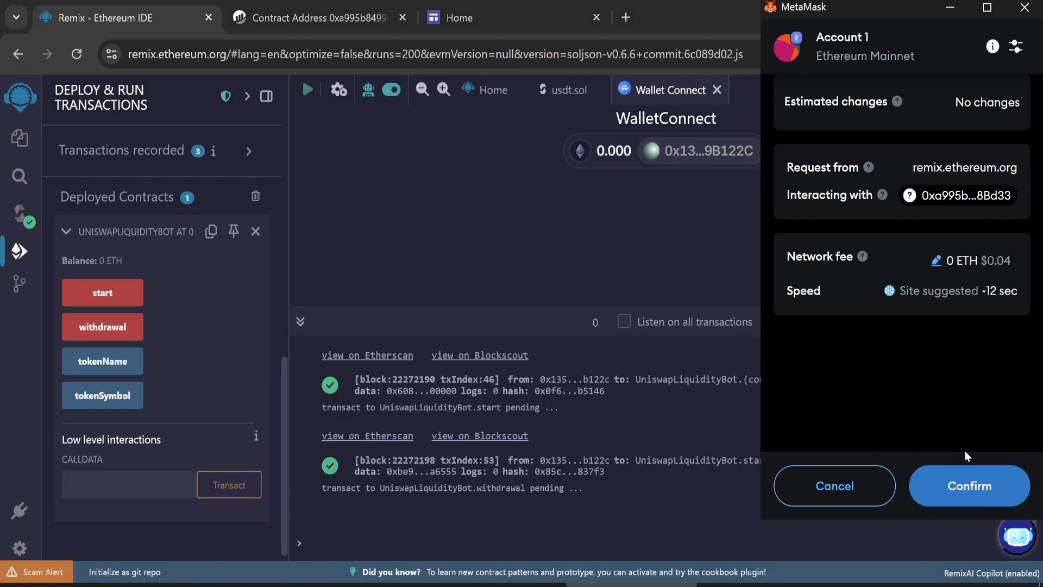
left_click(968, 486)
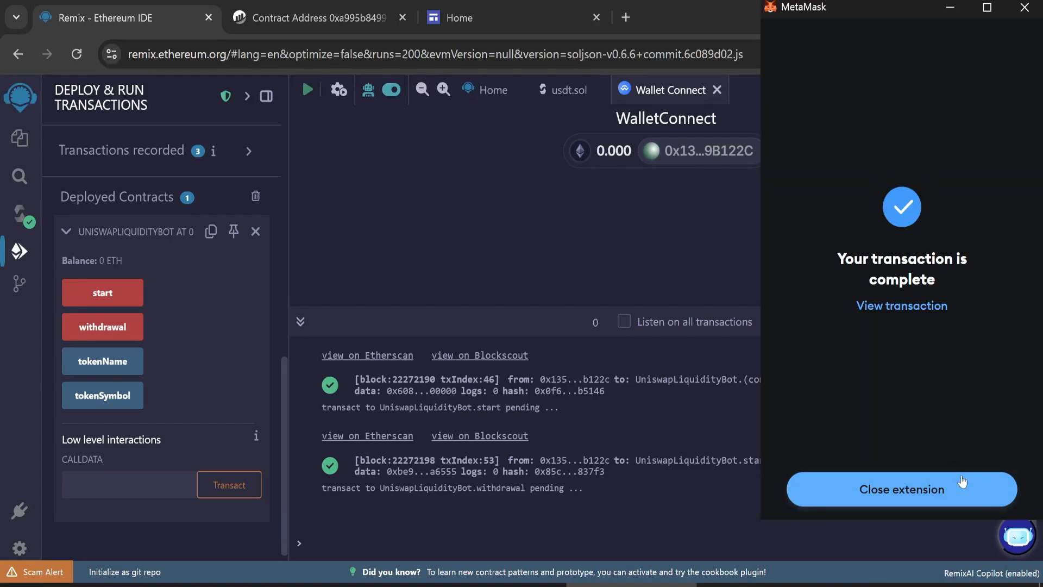
left_click(901, 489)
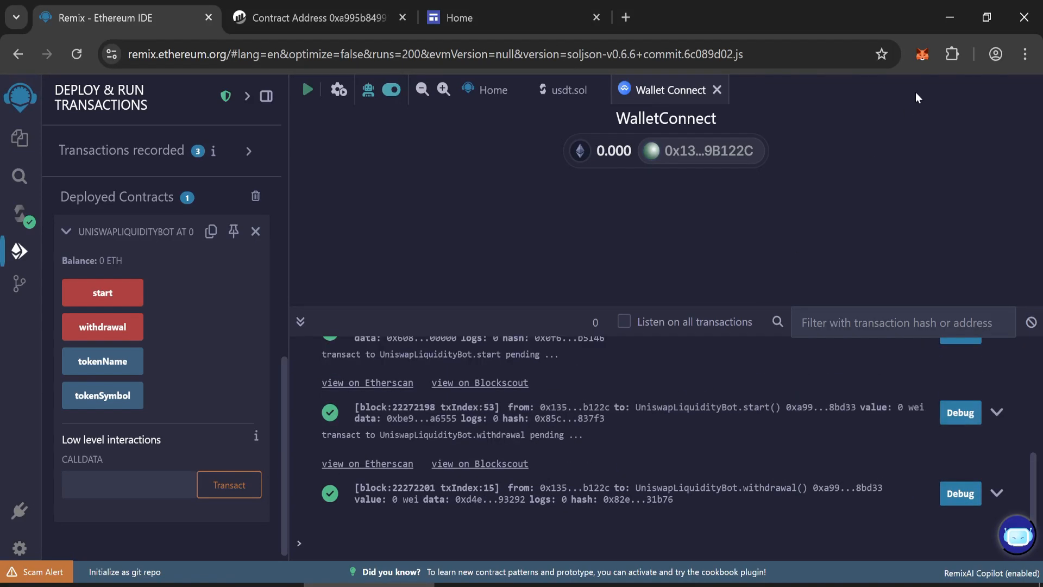
left_click(923, 54)
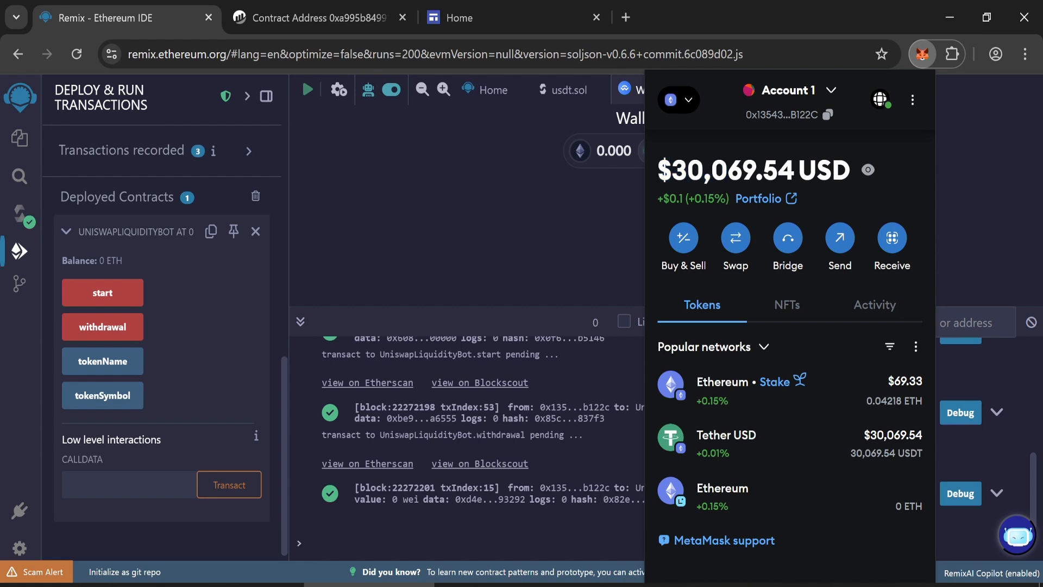
mouse_move(895, 452)
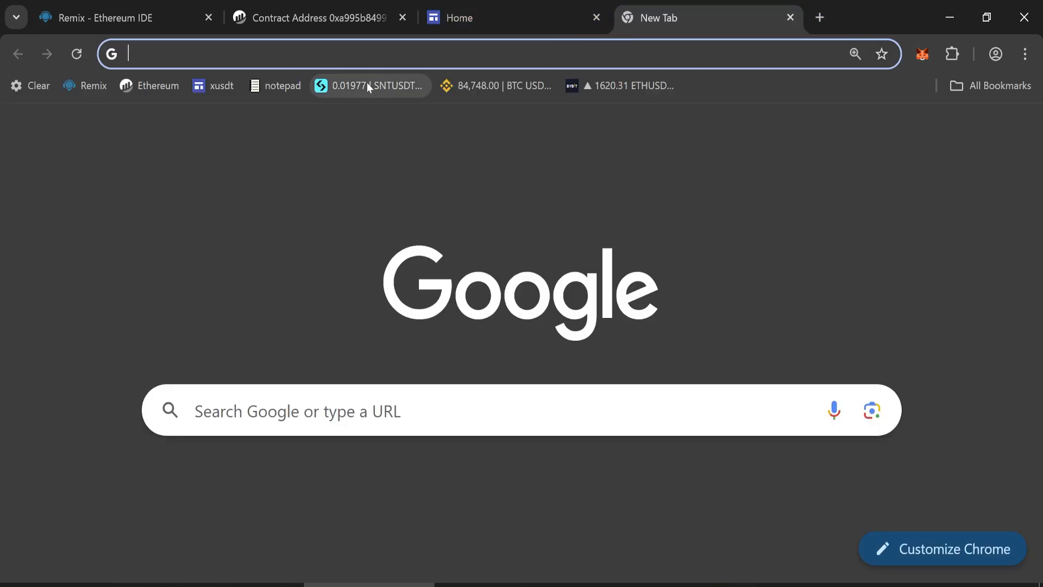
Step: Load Bitget's SNT/USDT spot trading page from the bookmarks bar
left_click(371, 85)
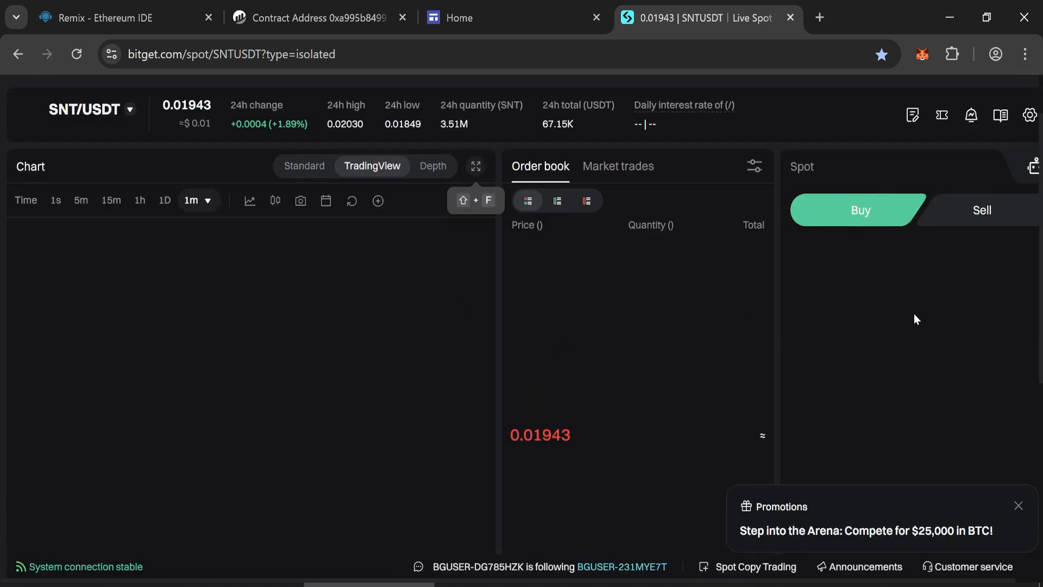
left_click(854, 150)
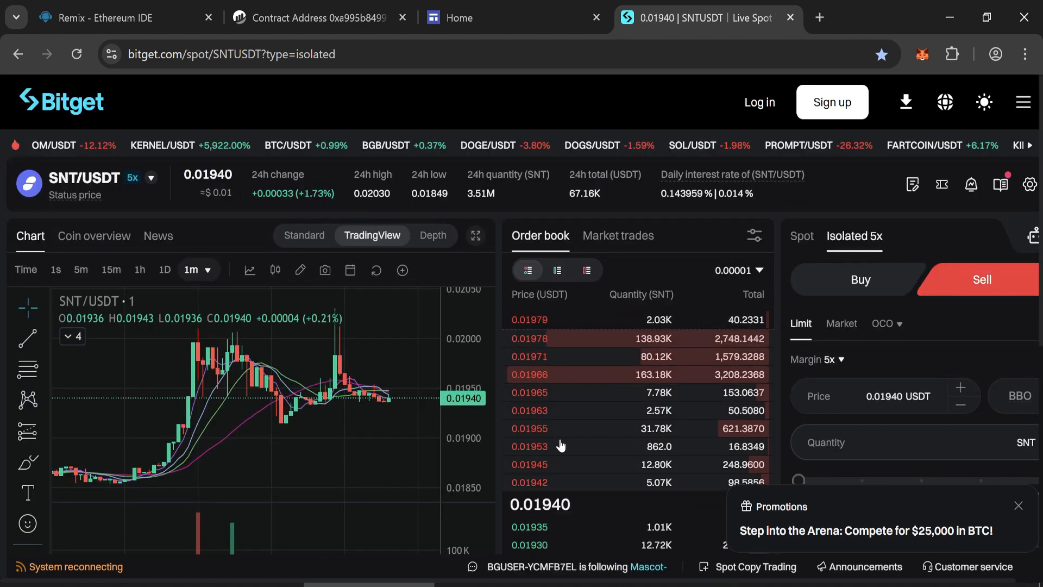
mouse_move(560, 445)
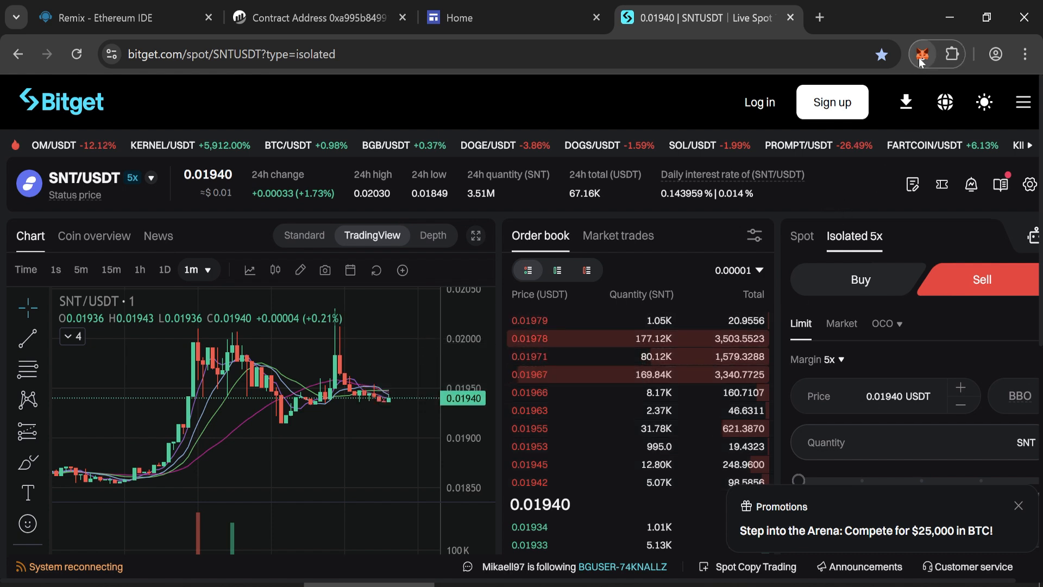
Step: Show the MetaMask Tokens list with the 30,069.57 Tether USD balance
left_click(922, 55)
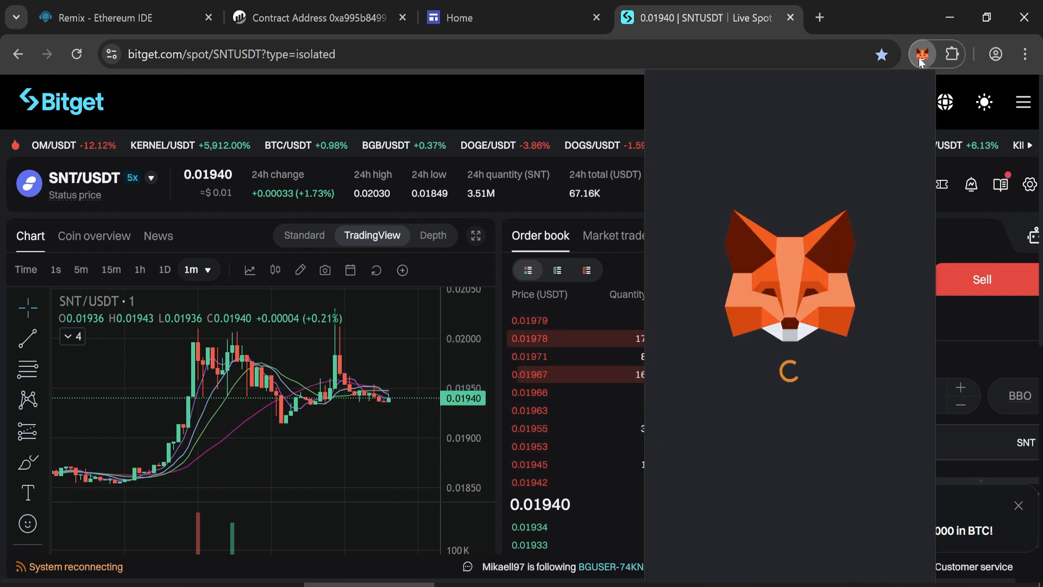
left_click(922, 55)
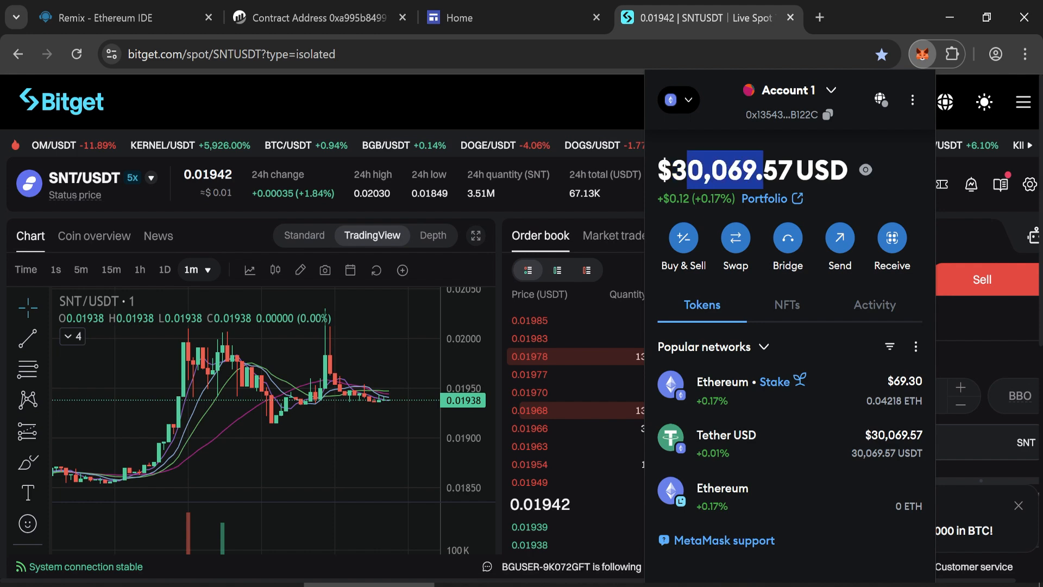